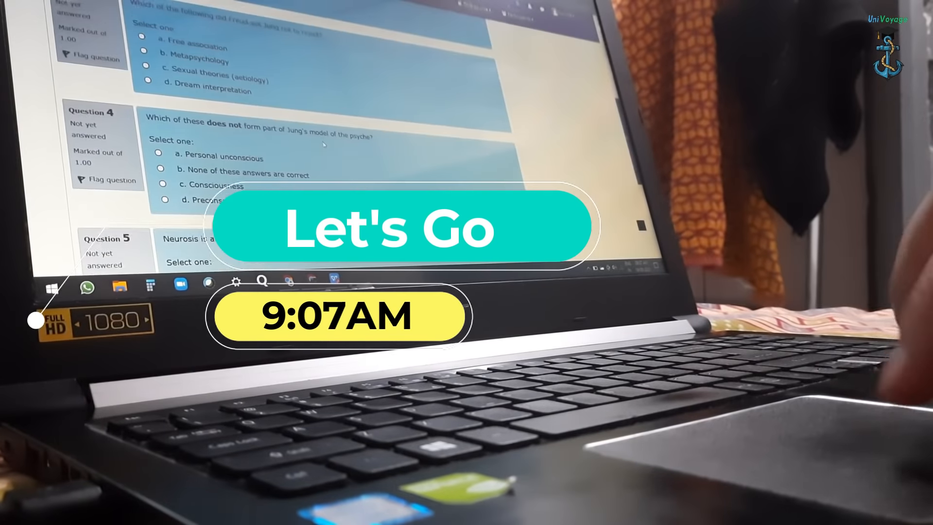
Scroll down through the Jung psychology quiz questions to review and answer them
{"action": "scroll", "scroll_direction": "down", "scroll_amount": 3}
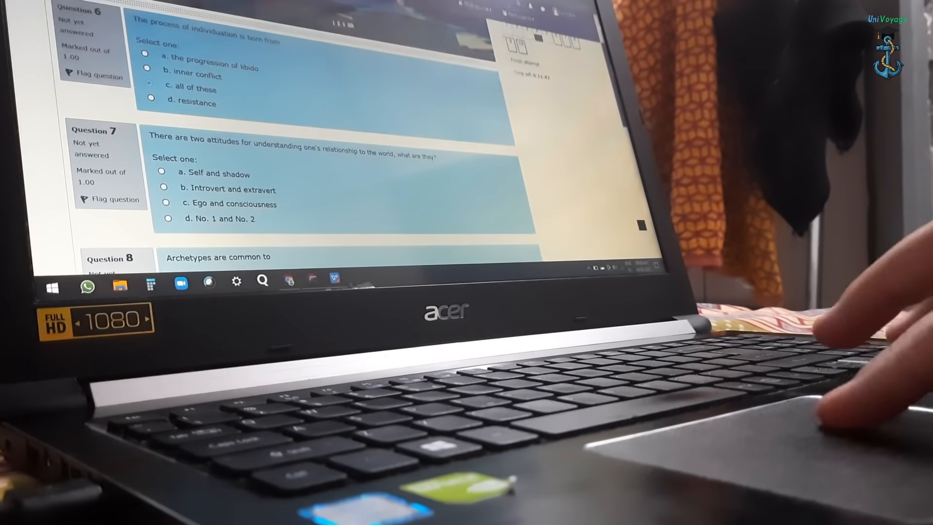
{"action": "scroll", "scroll_direction": "down", "scroll_amount": 3}
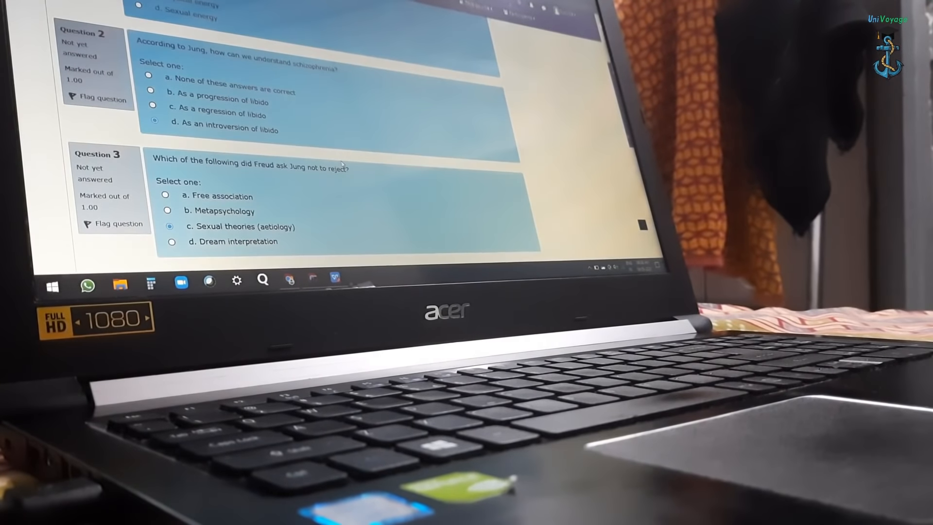
{"action": "scroll", "scroll_direction": "down", "scroll_amount": 3}
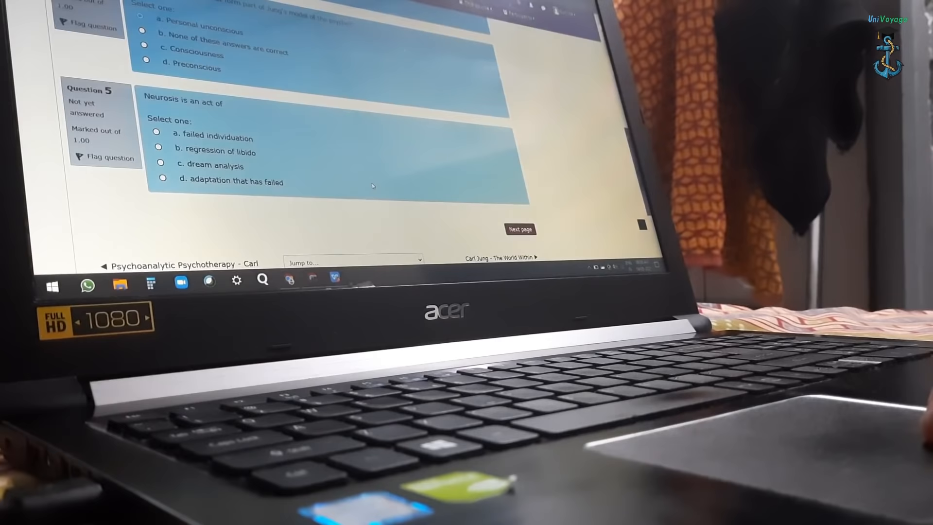
{"action": "scroll", "scroll_direction": "down", "scroll_amount": 3}
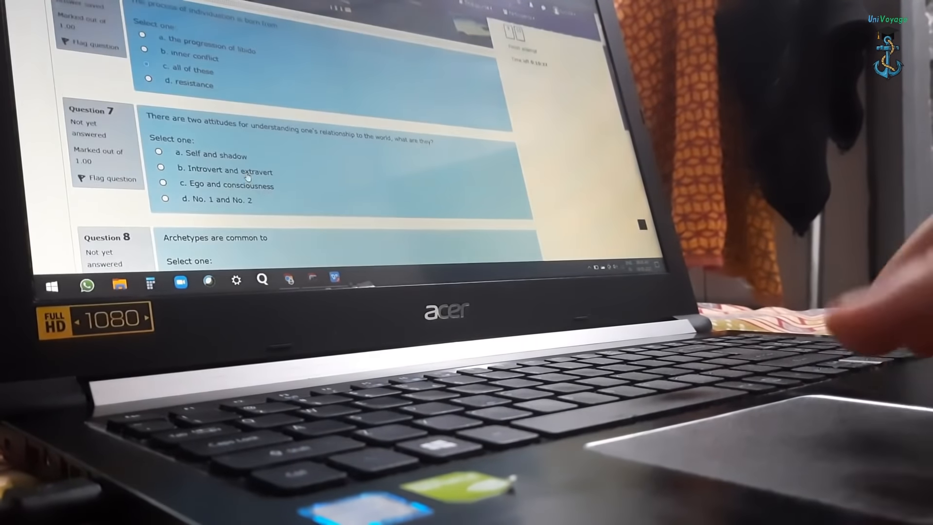
{"action": "scroll", "scroll_direction": "down", "scroll_amount": 3}
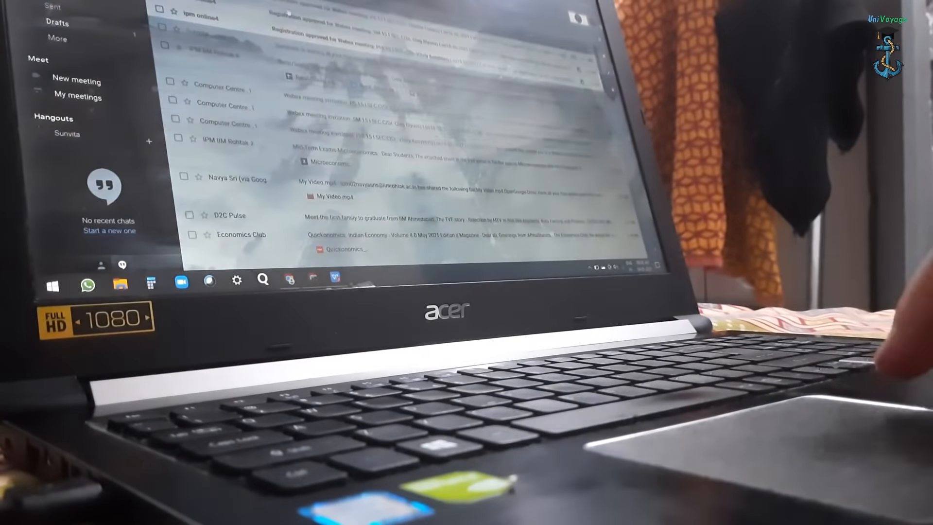
{"action": "scroll", "scroll_direction": "down", "scroll_amount": 3}
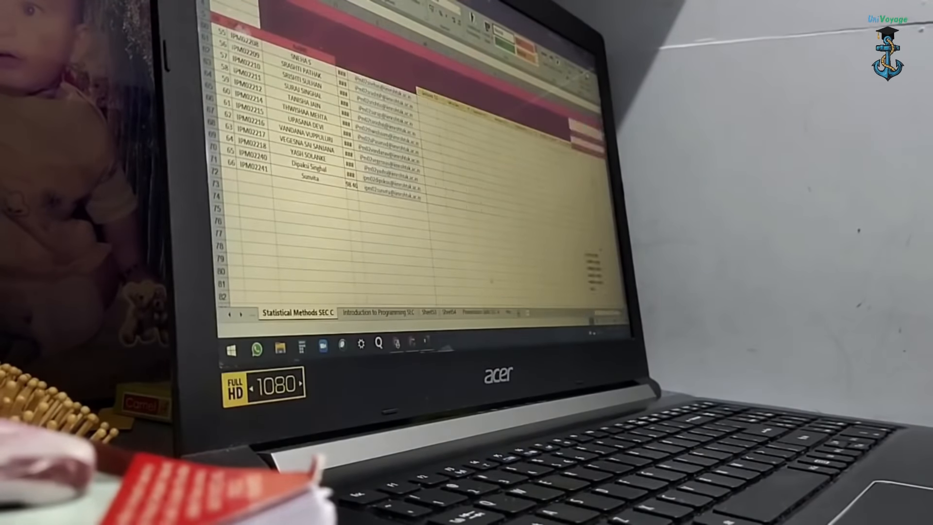
Switch from the Statistical Methods SEC C sheet to the Presentation Skills SEC C attendance sheet
{"action": "left_click", "coordinate": [460, 313]}
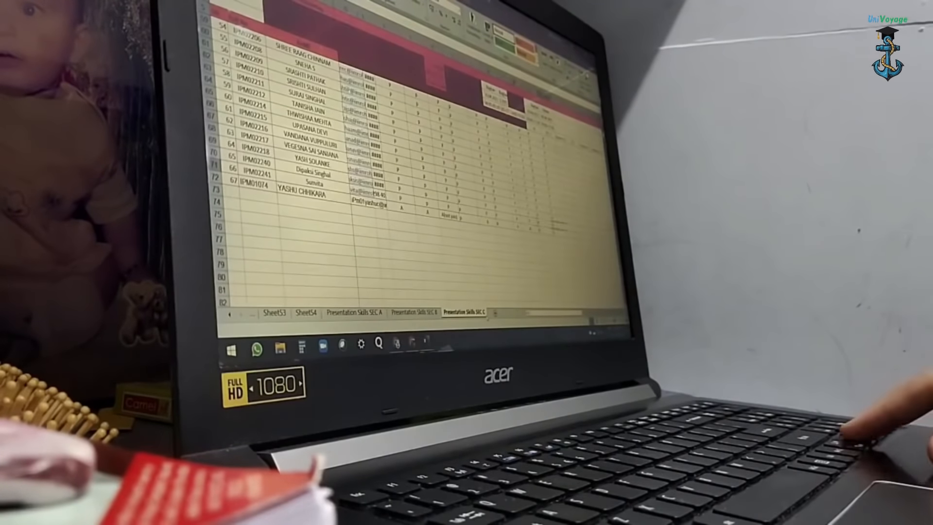